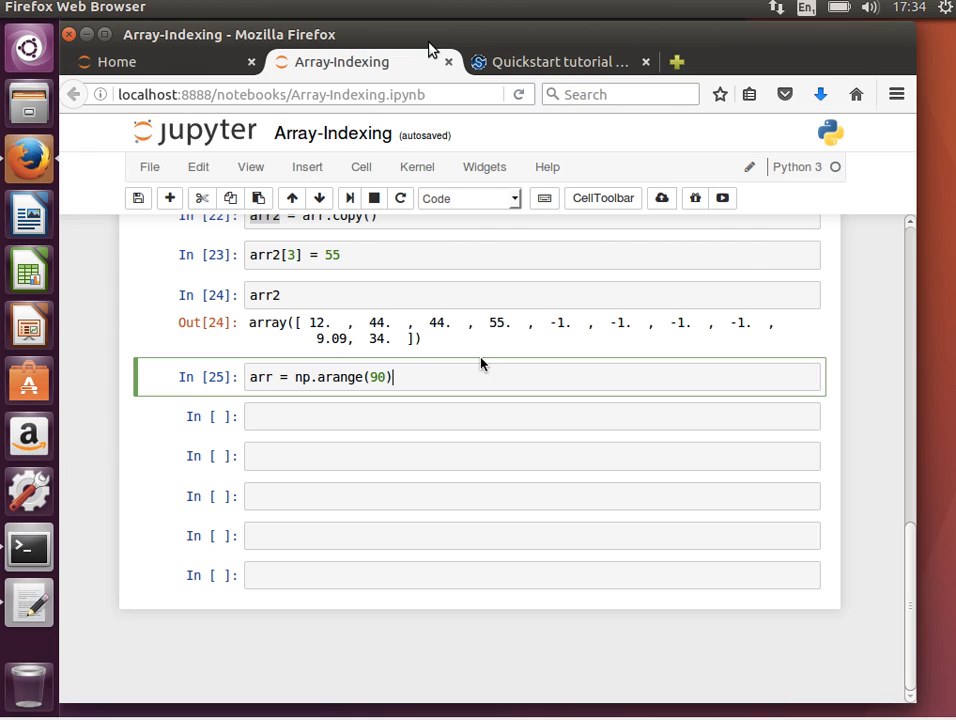
Step: Build the 0–89 array with np.arange(90) and display arr
key(Shift+Enter)
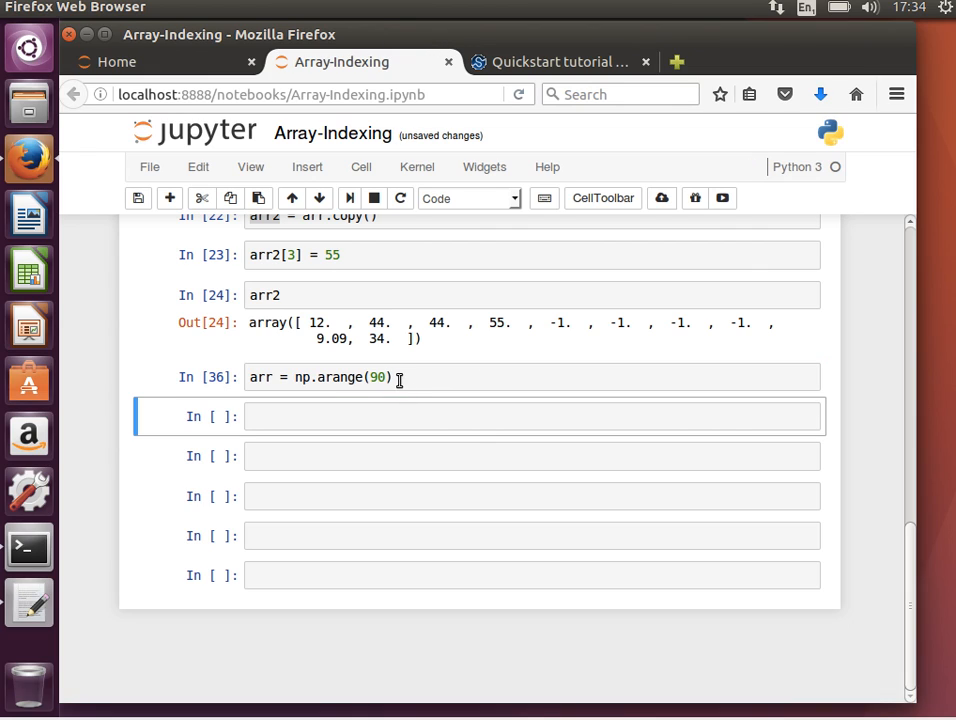
text(arr)
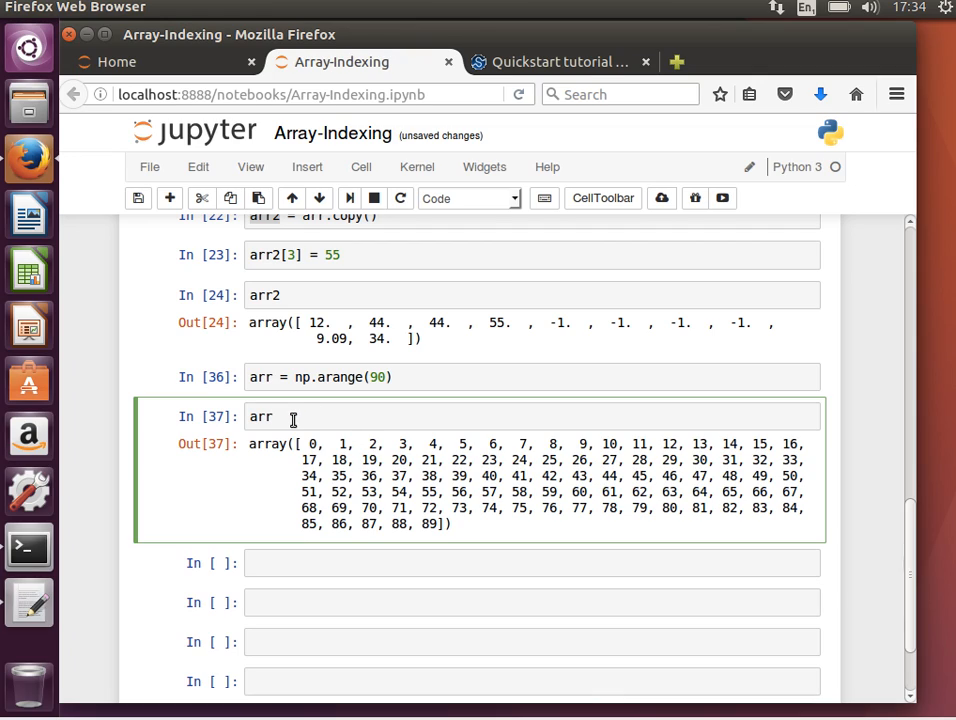
text(.reshape())
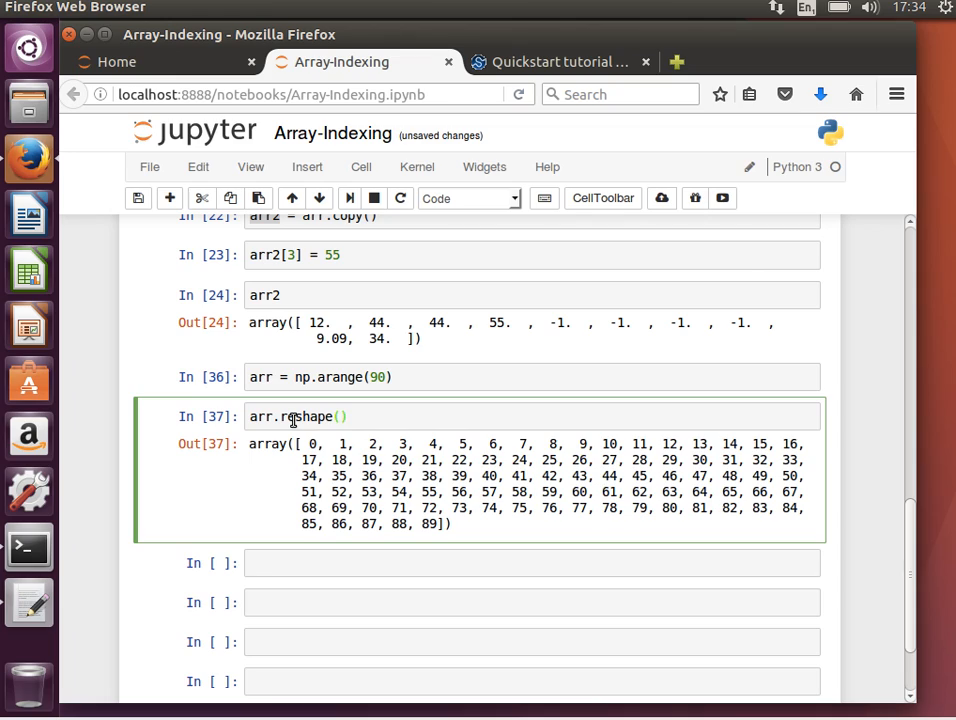
Step: Reshape the array to 9 rows by 10 columns with arr.reshape(9,10)
text(9,10)
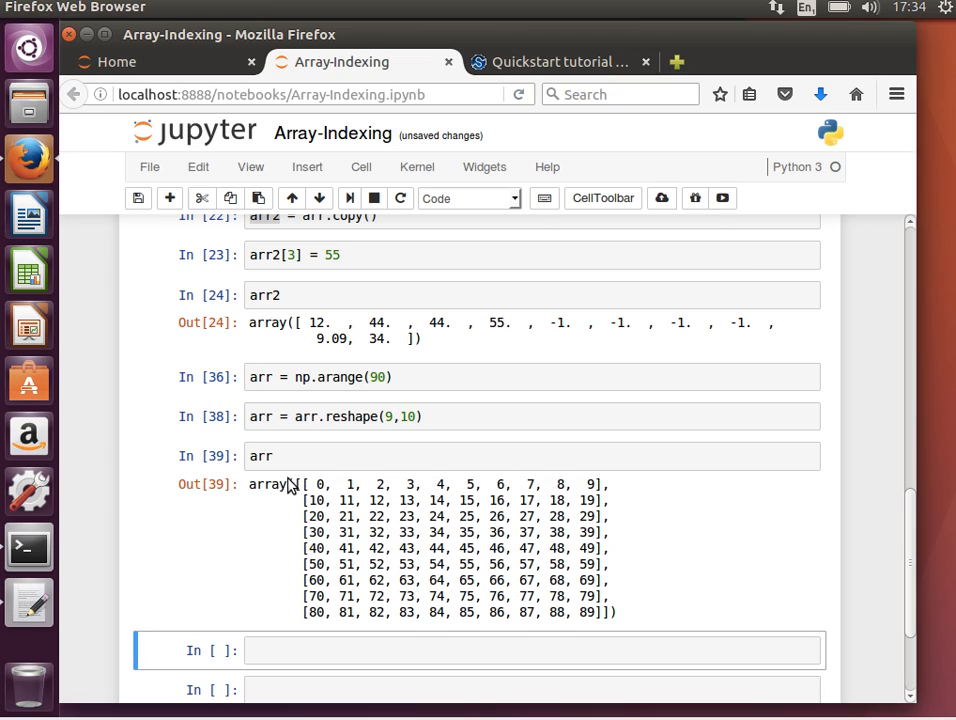
mouse_move(533, 482)
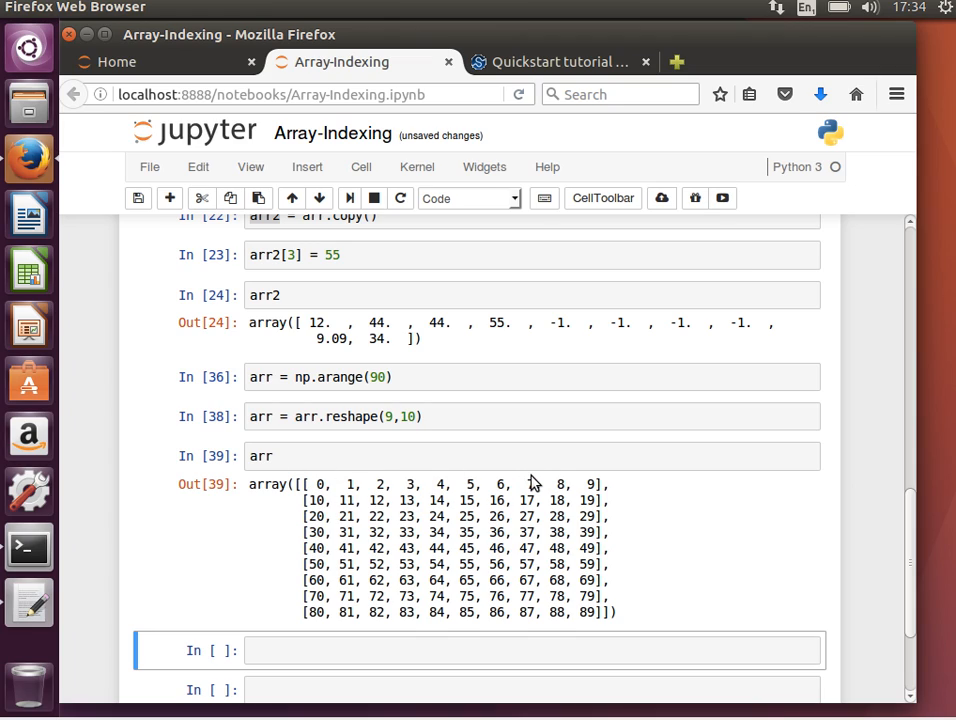
mouse_move(343, 501)
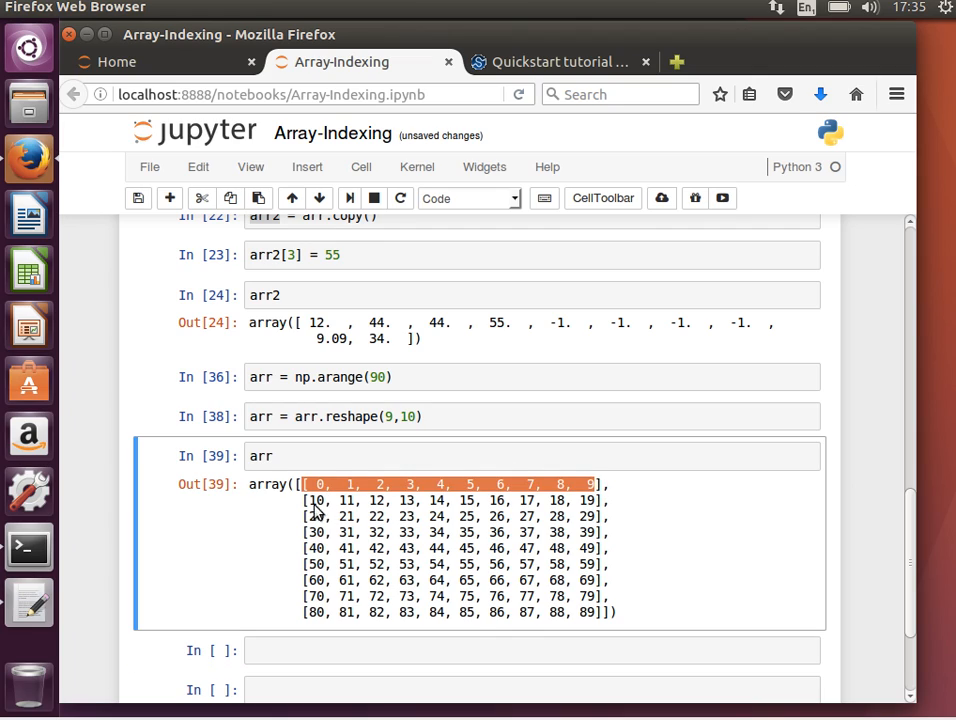
mouse_move(325, 497)
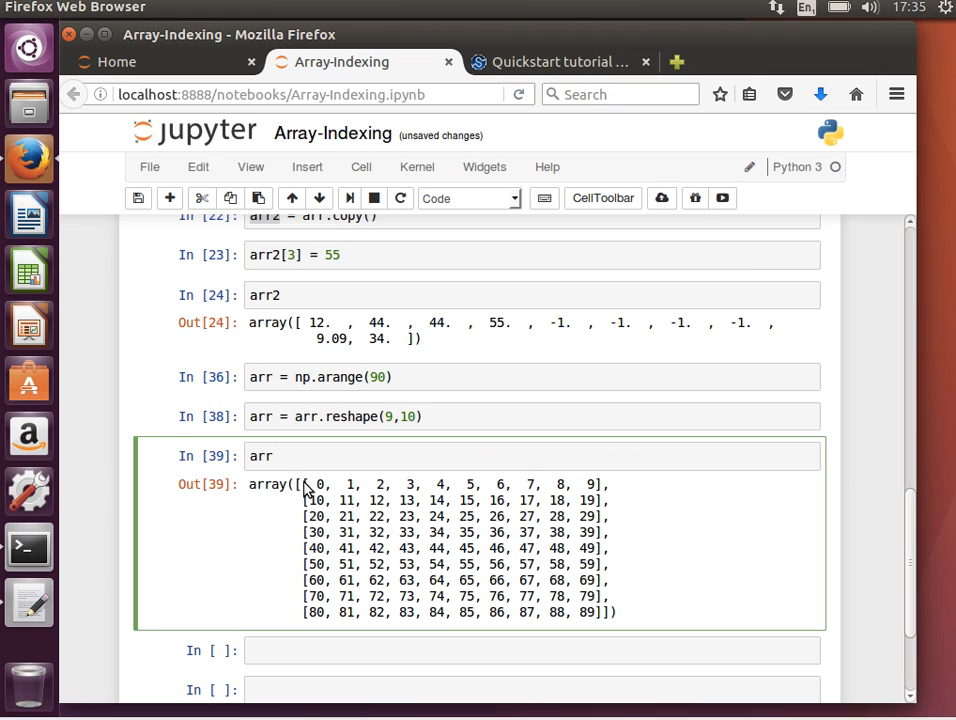
mouse_move(321, 614)
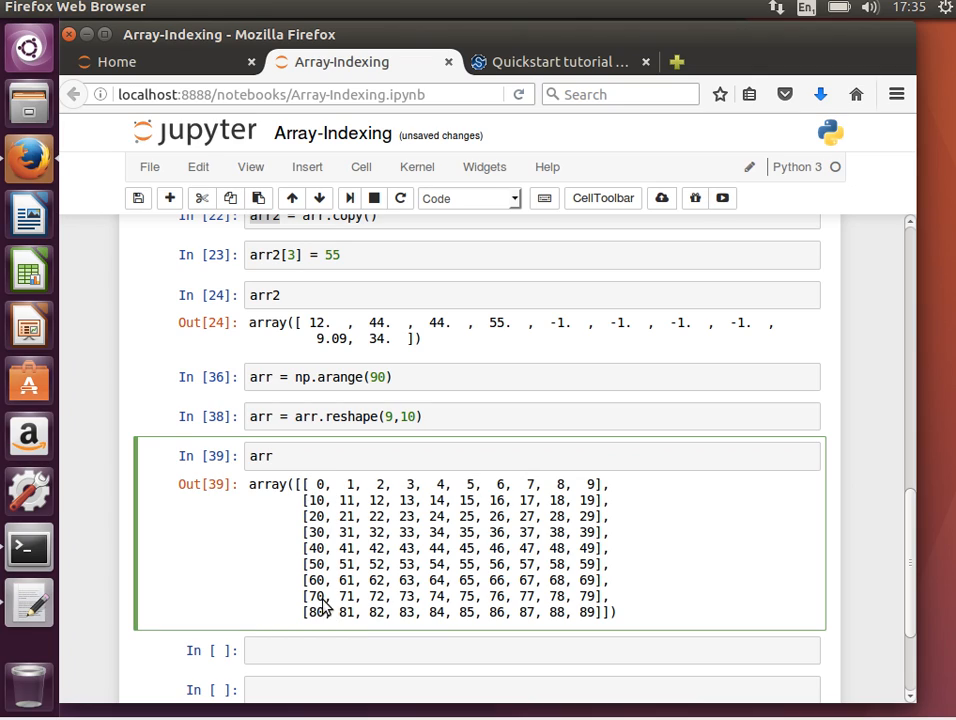
mouse_move(303, 492)
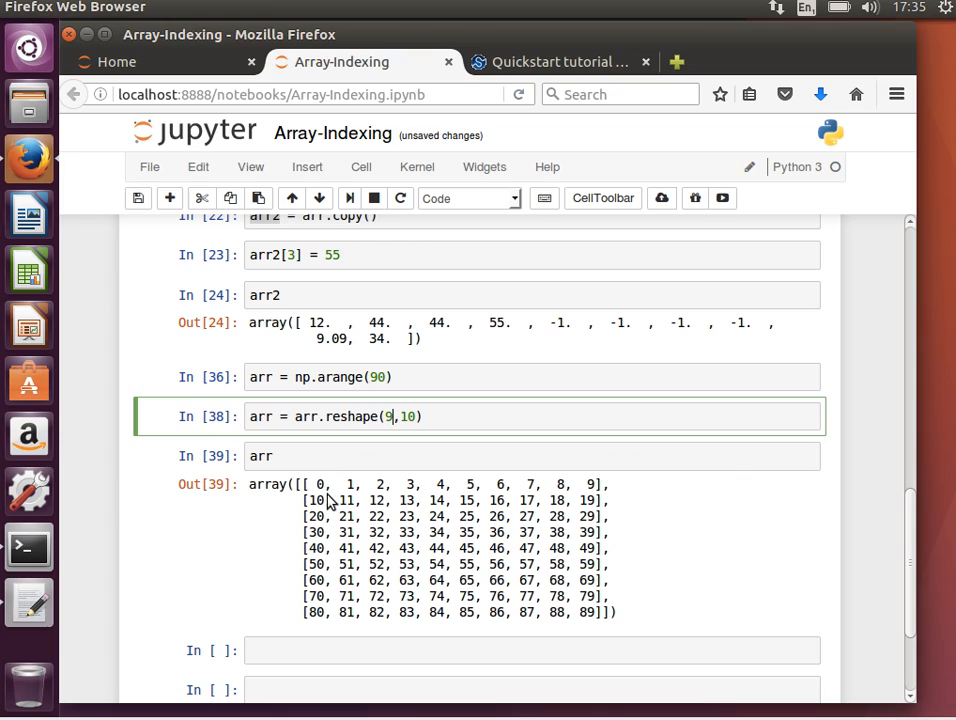
mouse_move(320, 485)
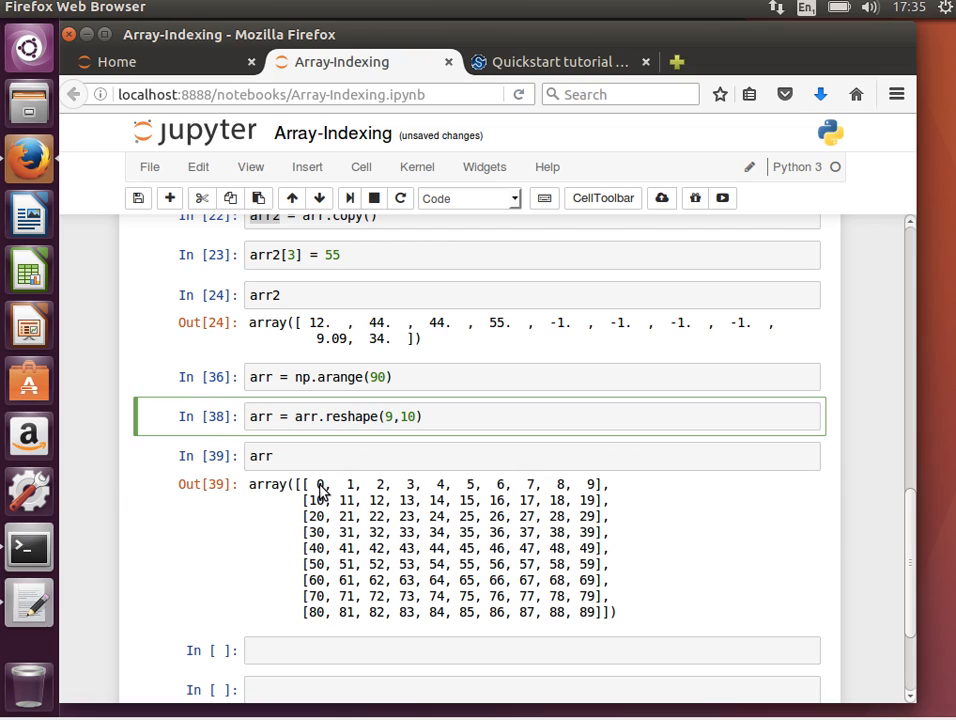
click(306, 456)
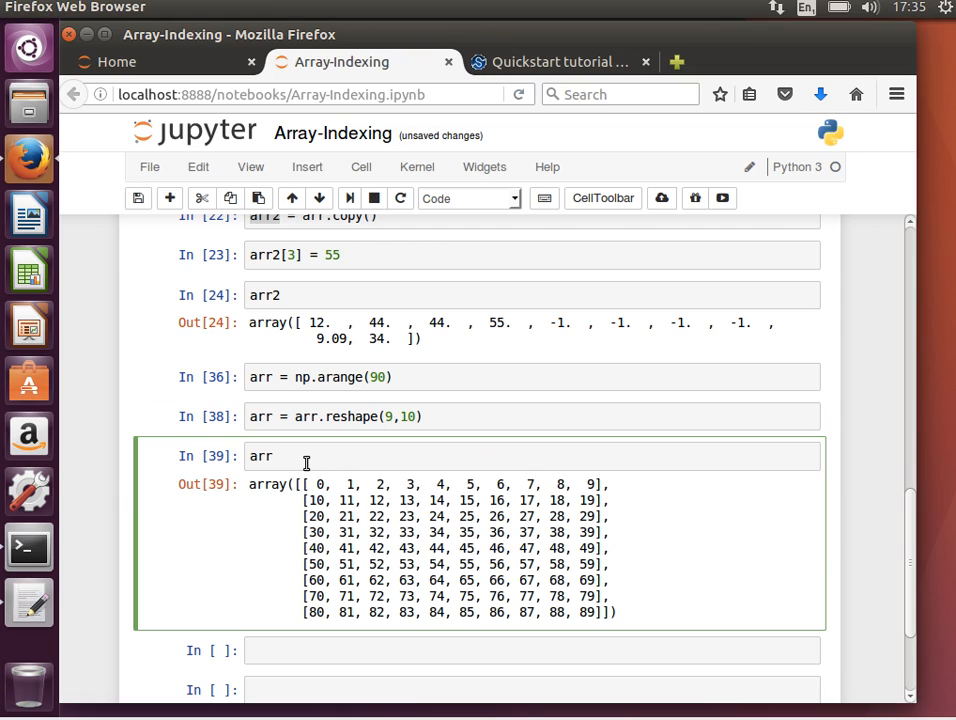
text([])
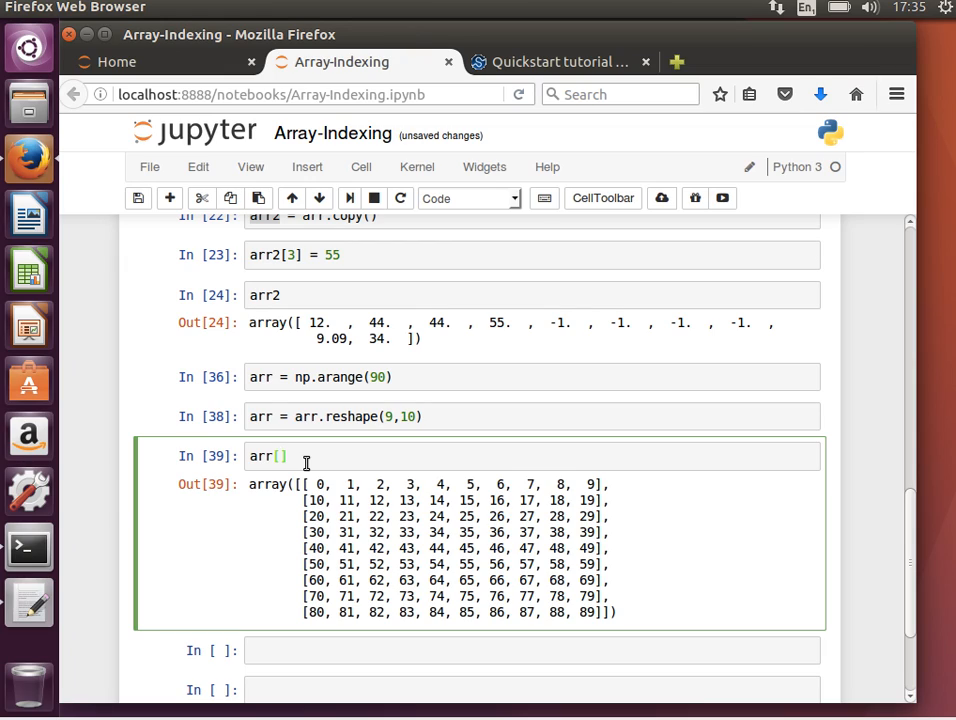
text(0,)
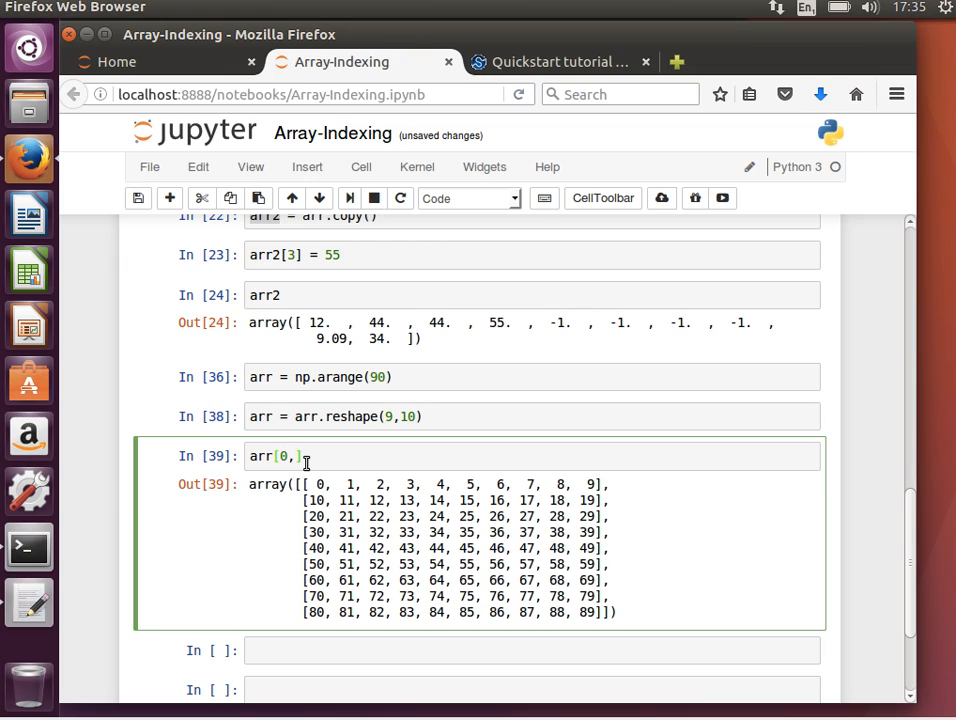
text(1)
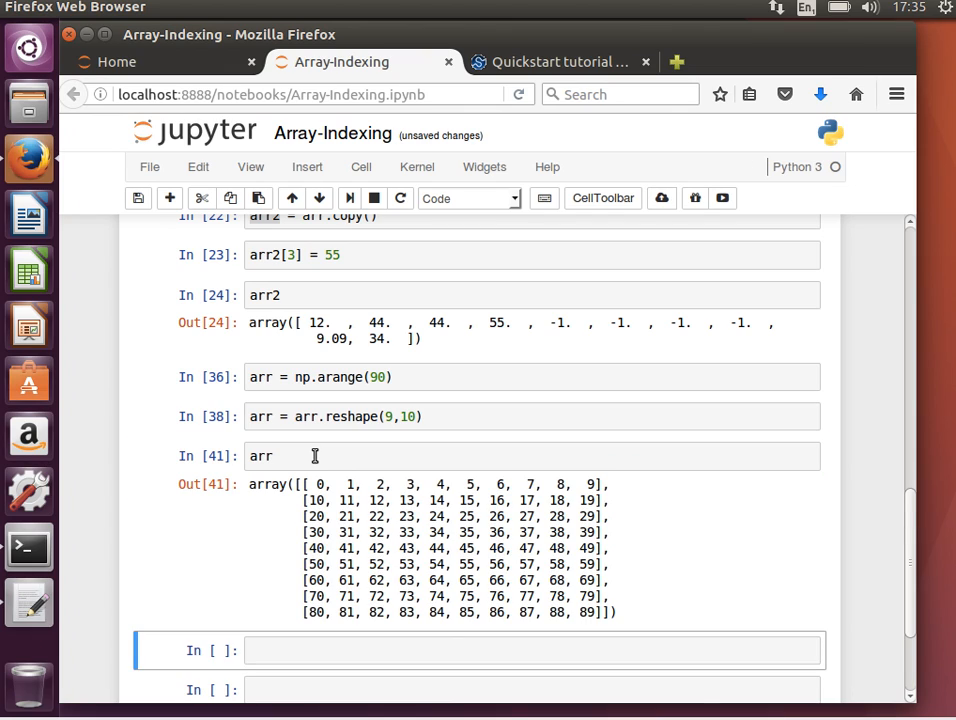
click(350, 495)
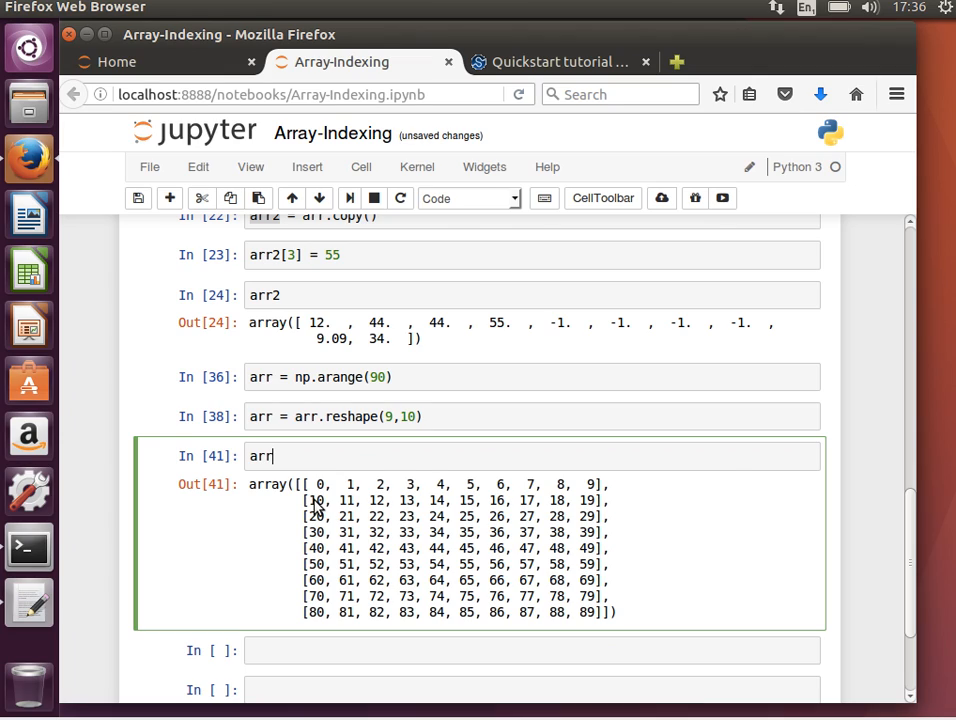
mouse_move(383, 503)
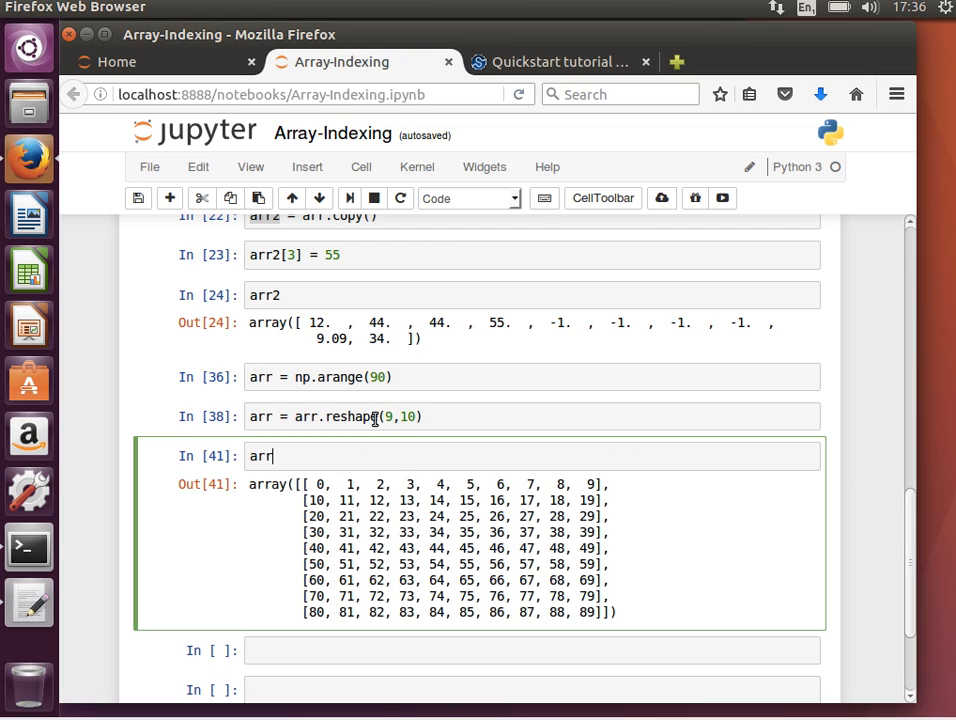
mouse_move(332, 460)
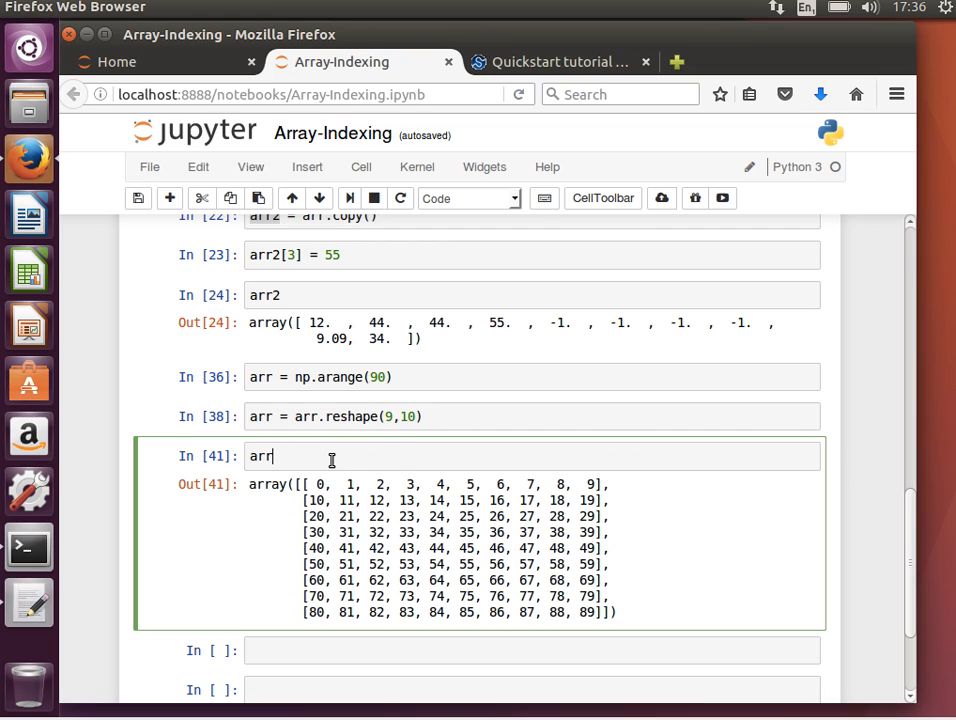
text([])
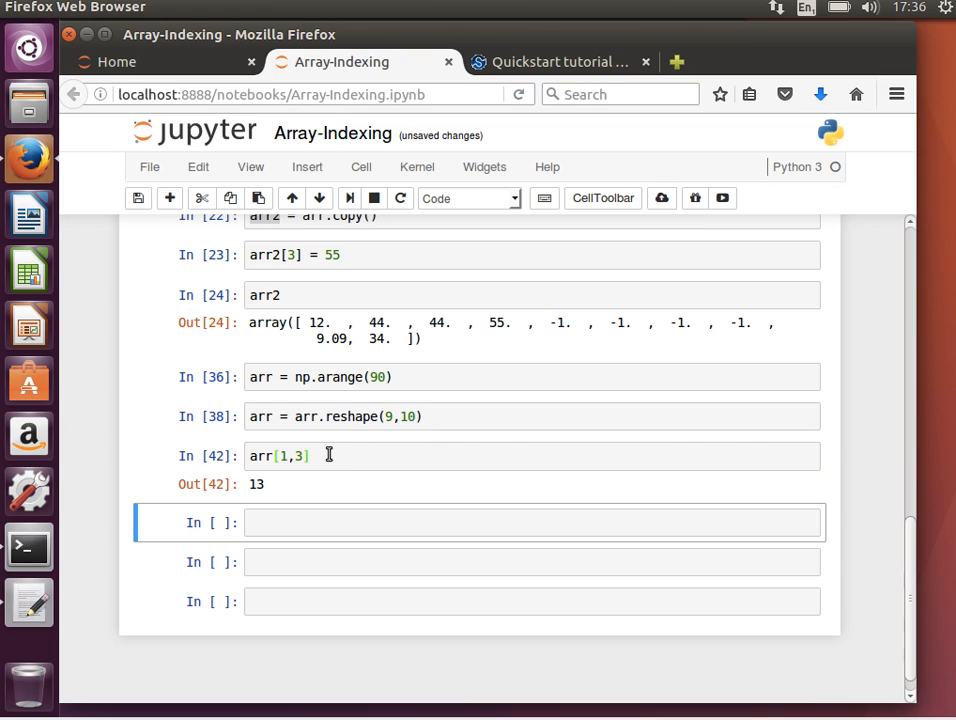
click(290, 456)
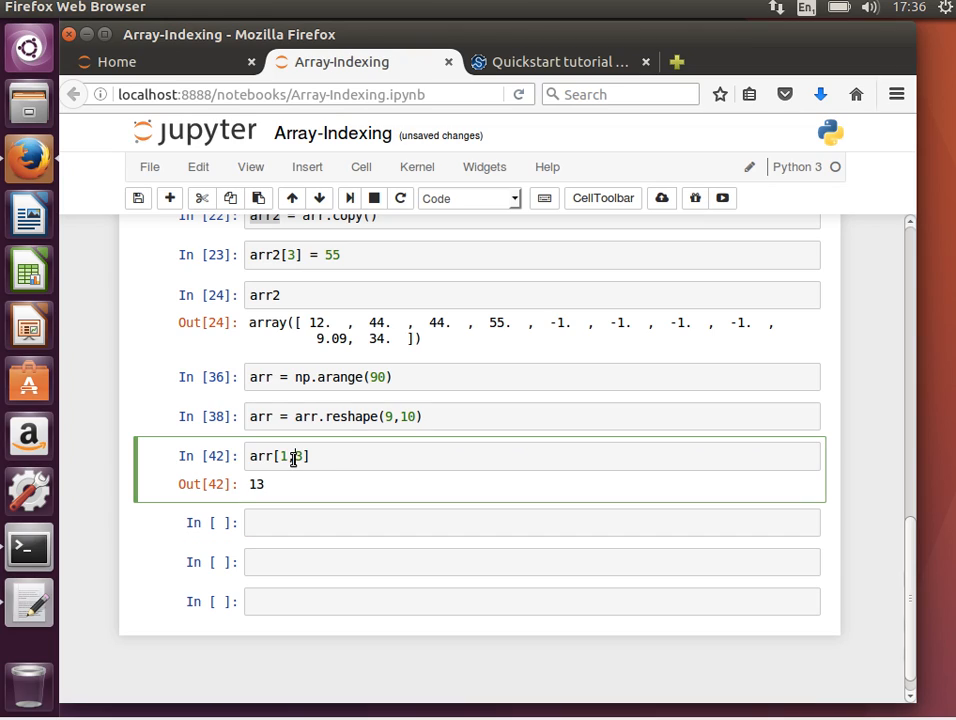
text(,)
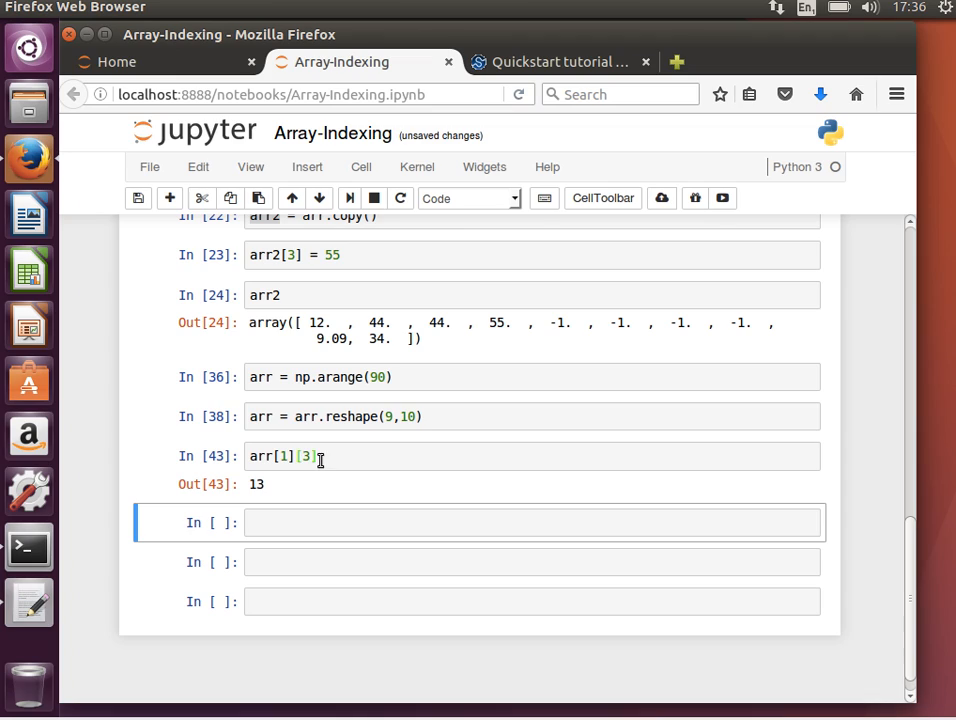
click(286, 457)
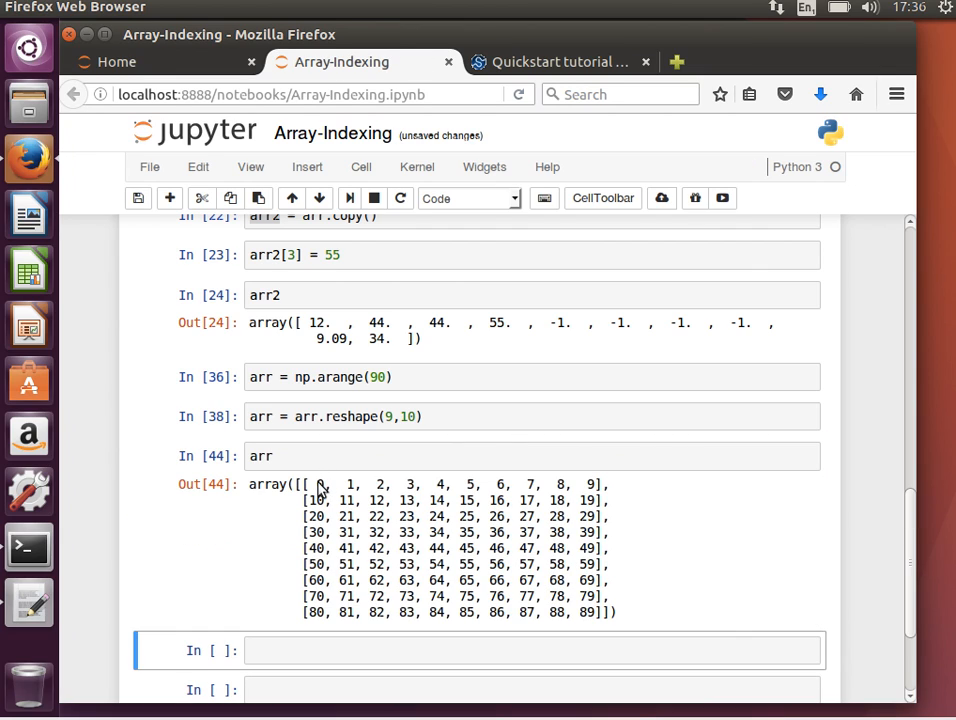
mouse_move(338, 509)
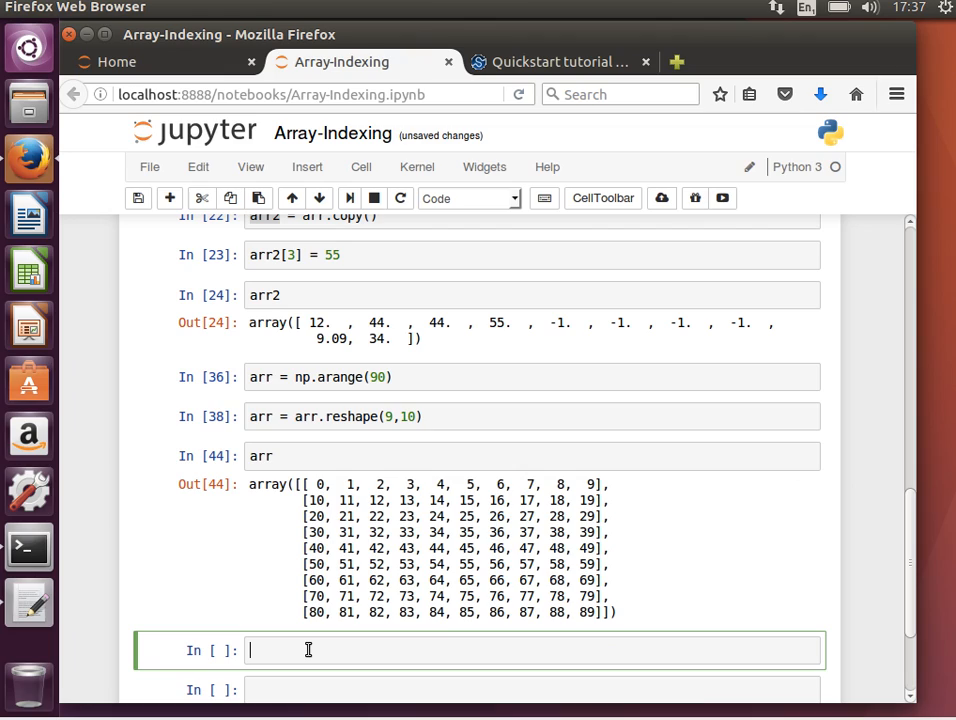
mouse_move(316, 652)
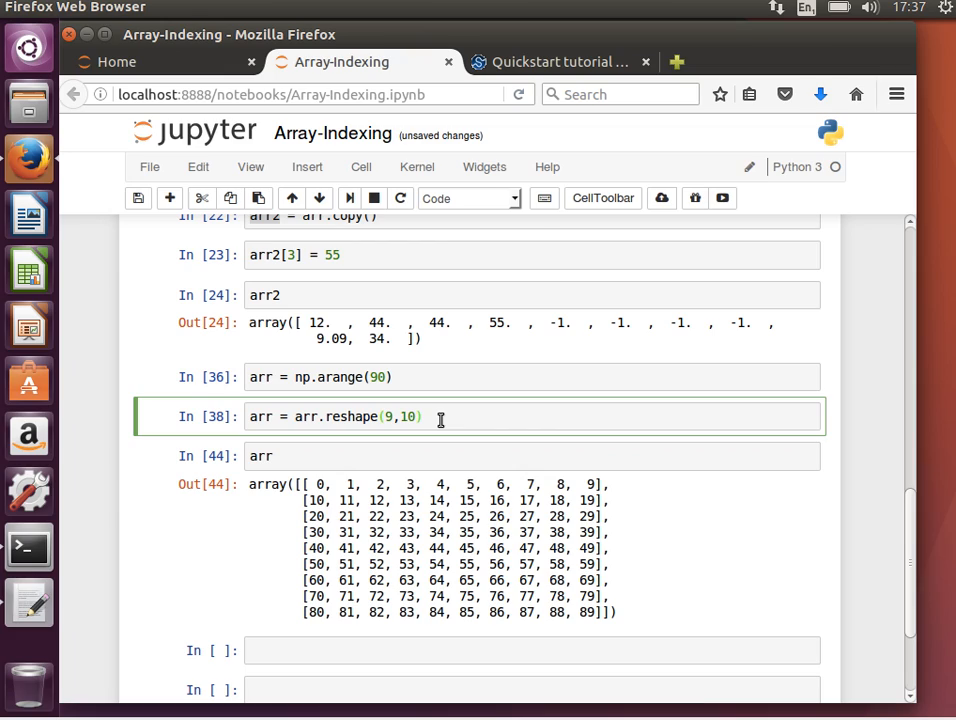
Step: Change the reshape dimensions from (9,10) to (9,2,5)
key(BackSpace)
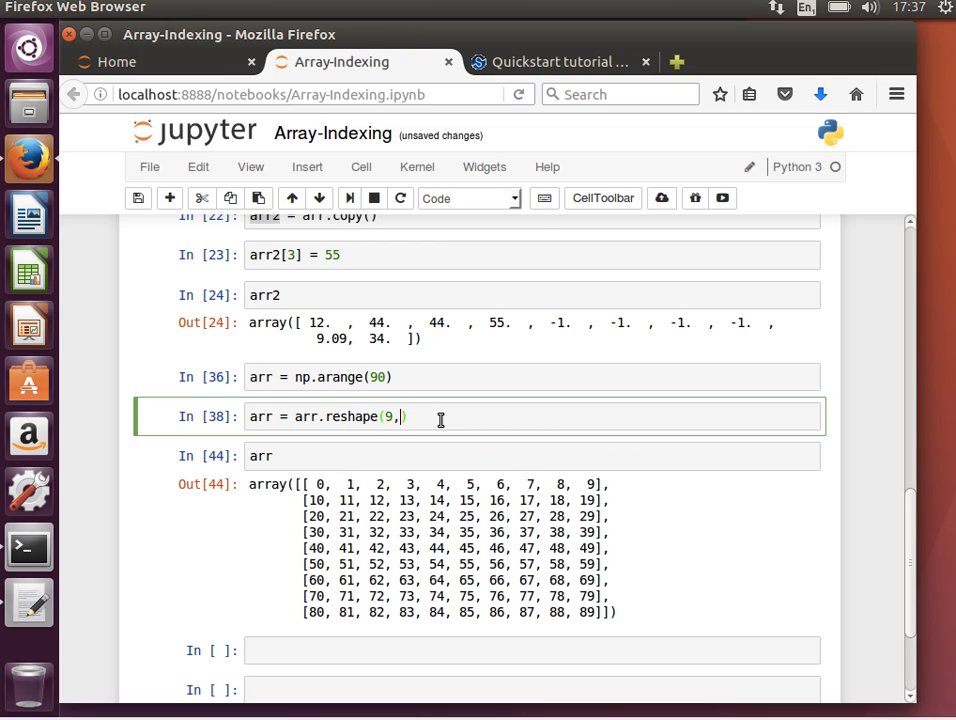
text(2,5)
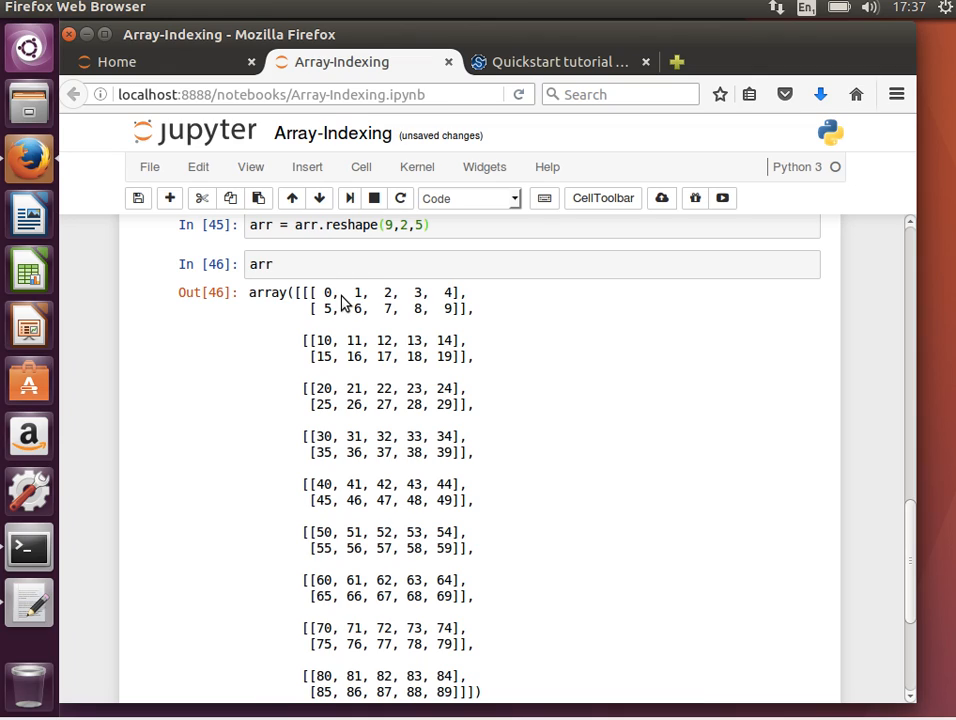
mouse_move(336, 494)
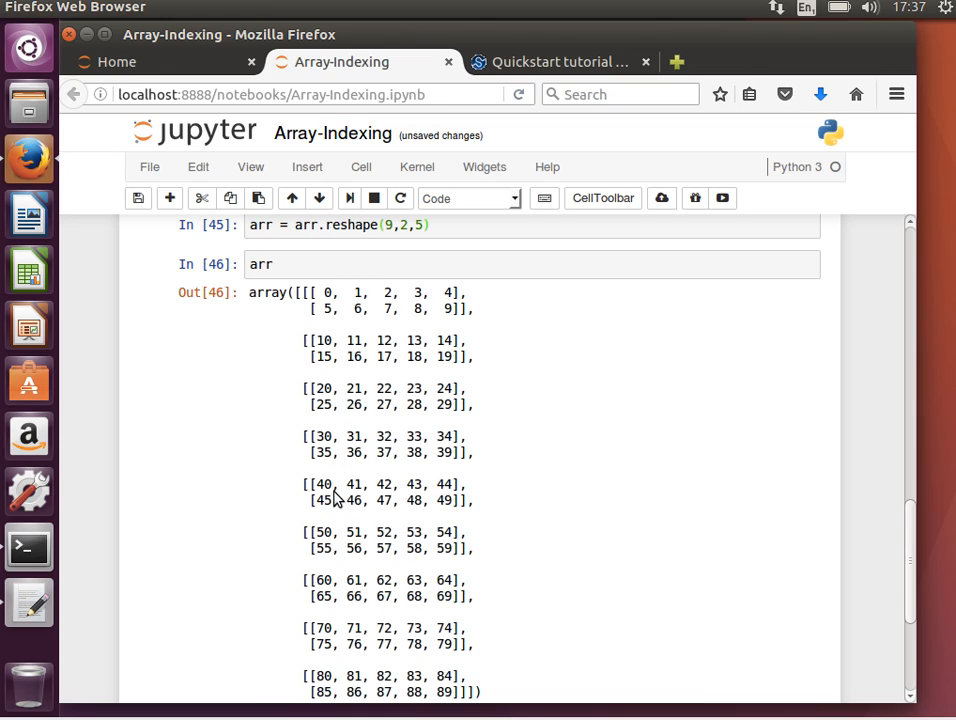
mouse_move(336, 695)
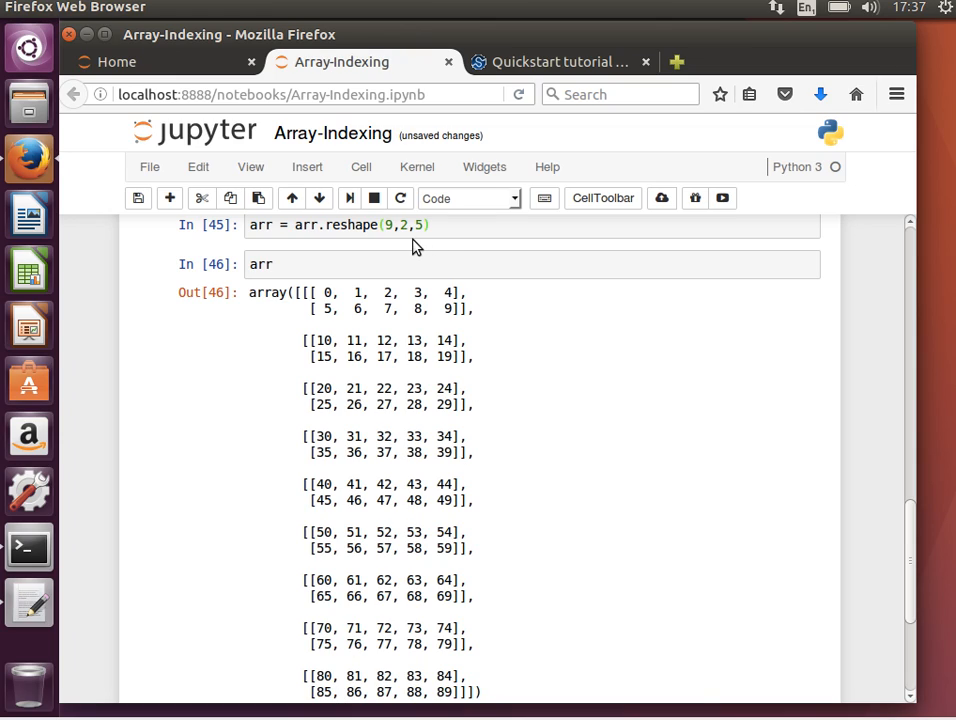
click(401, 224)
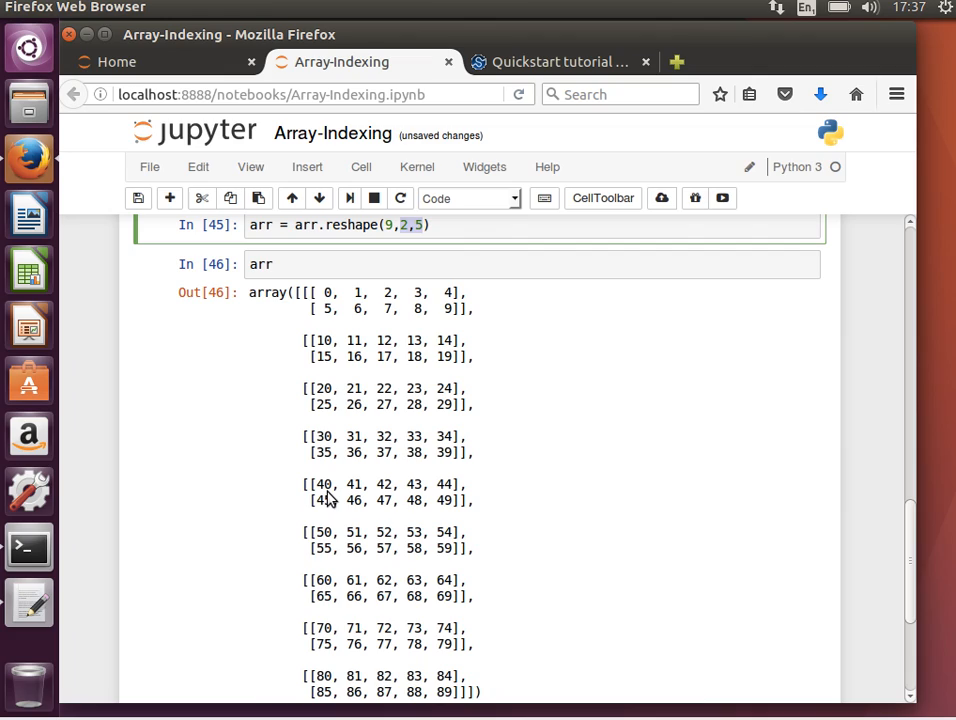
mouse_move(353, 397)
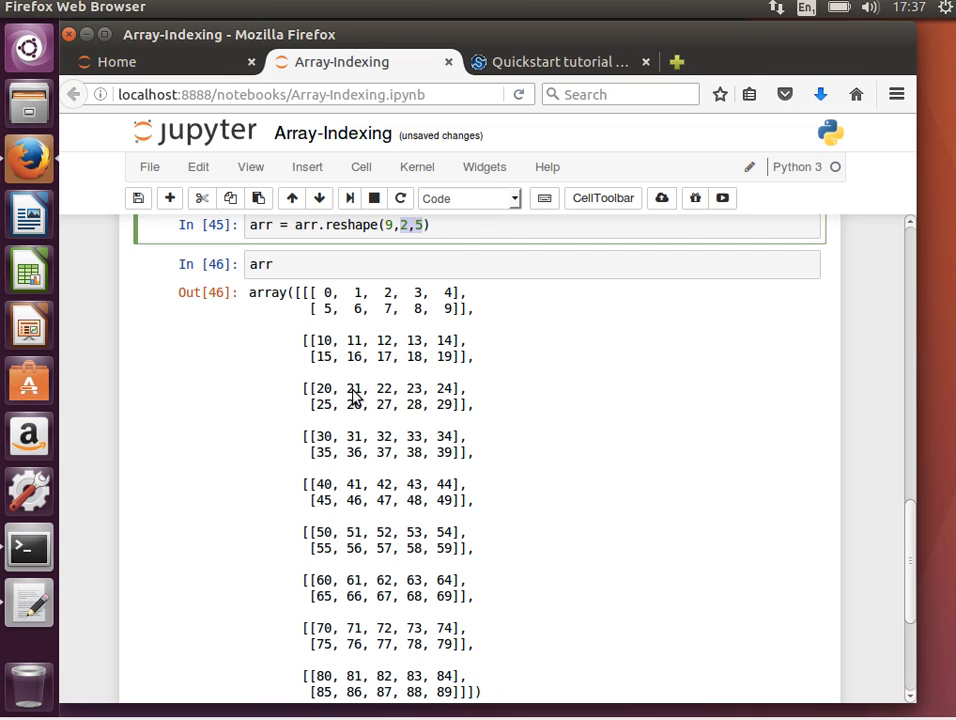
mouse_move(349, 502)
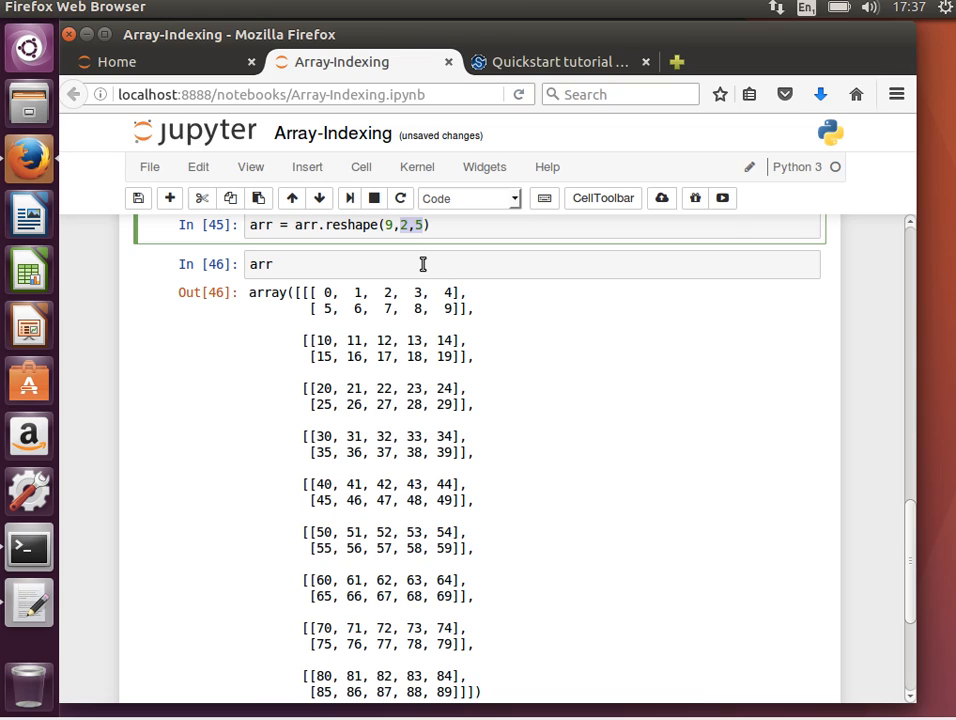
Step: Index the array with arr[4] and display the full array below
text([])
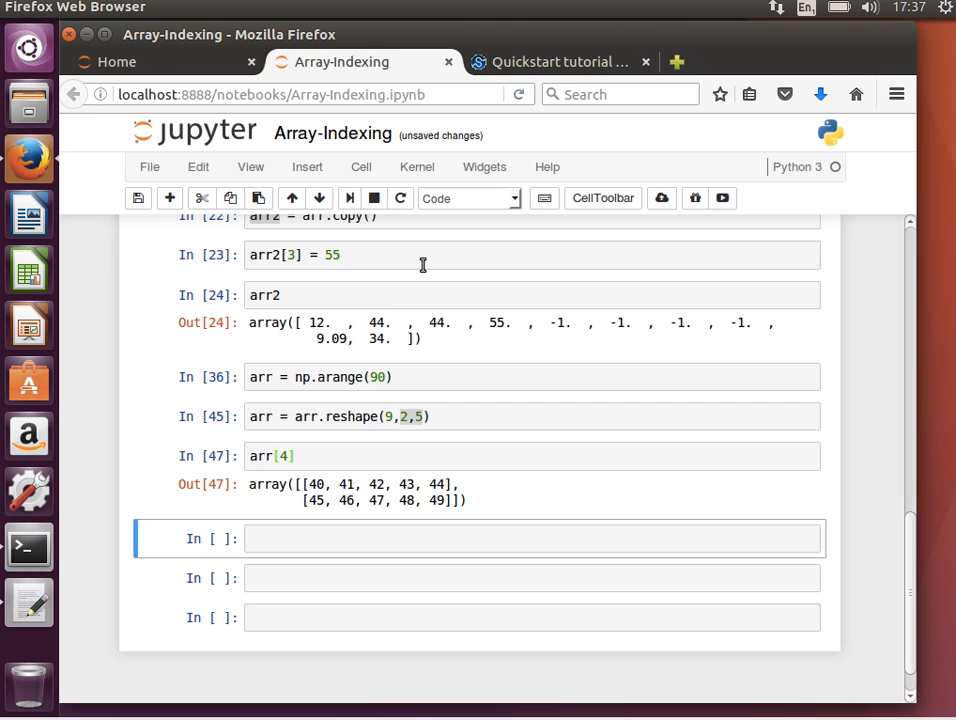
mouse_move(293, 533)
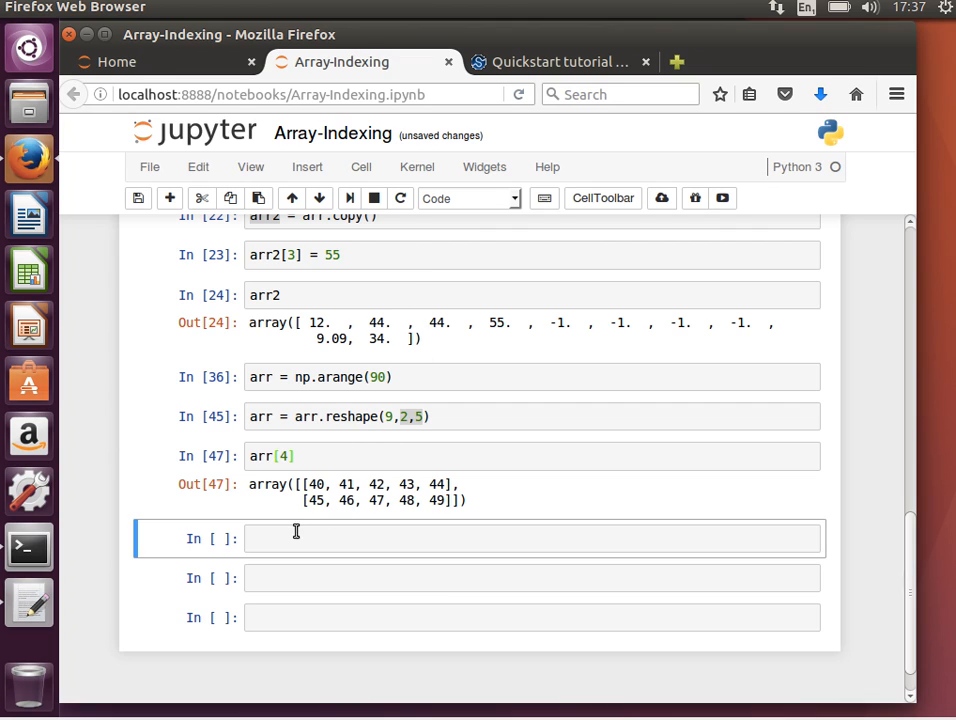
text(arr)
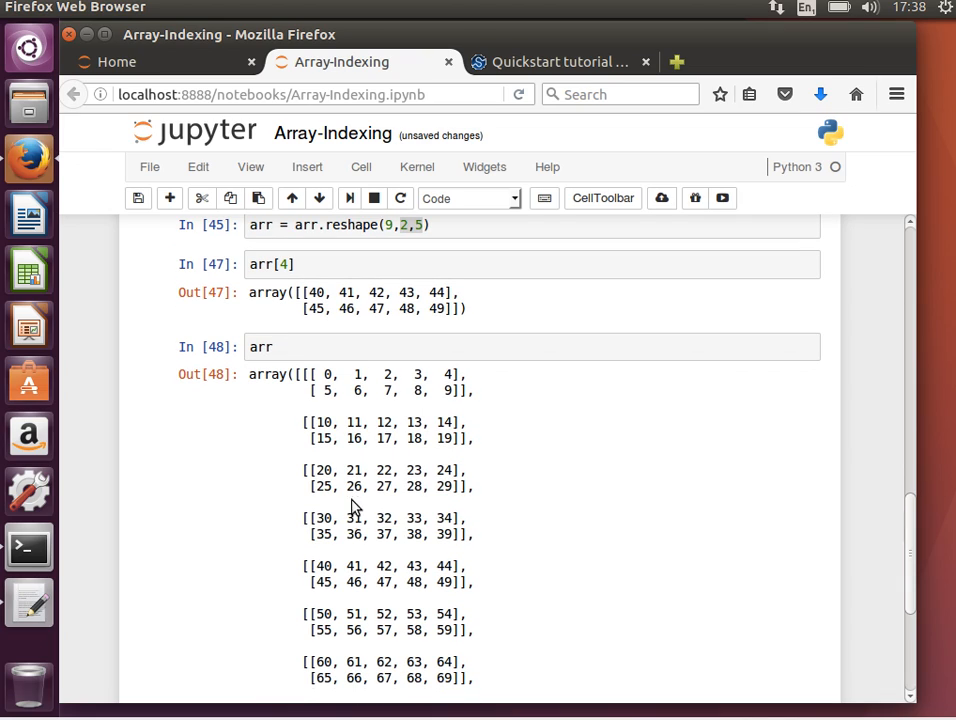
mouse_move(363, 307)
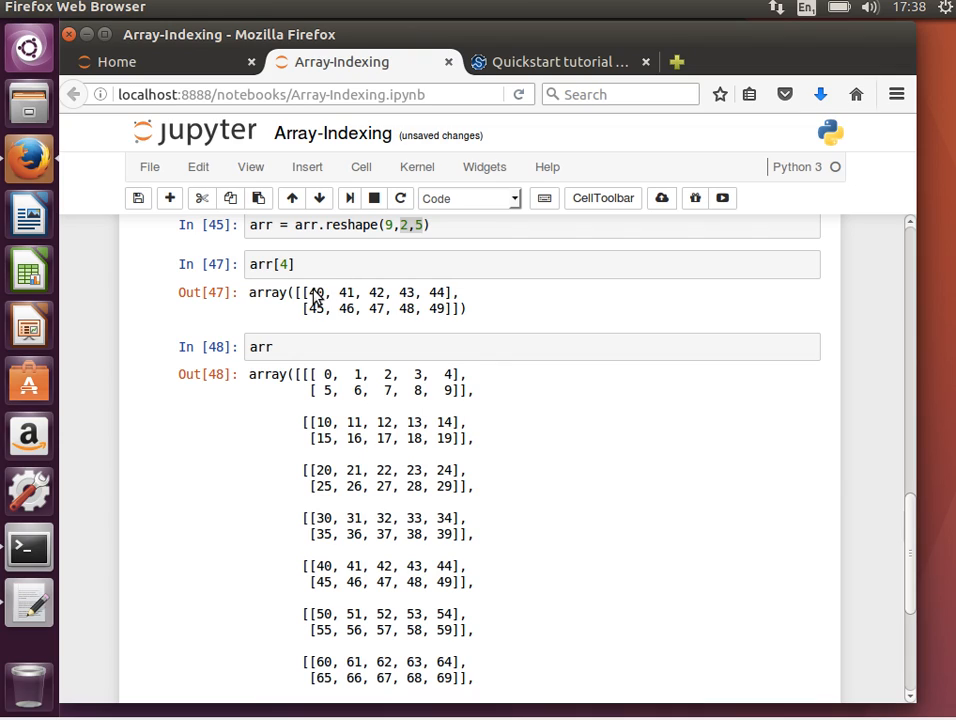
mouse_move(450, 308)
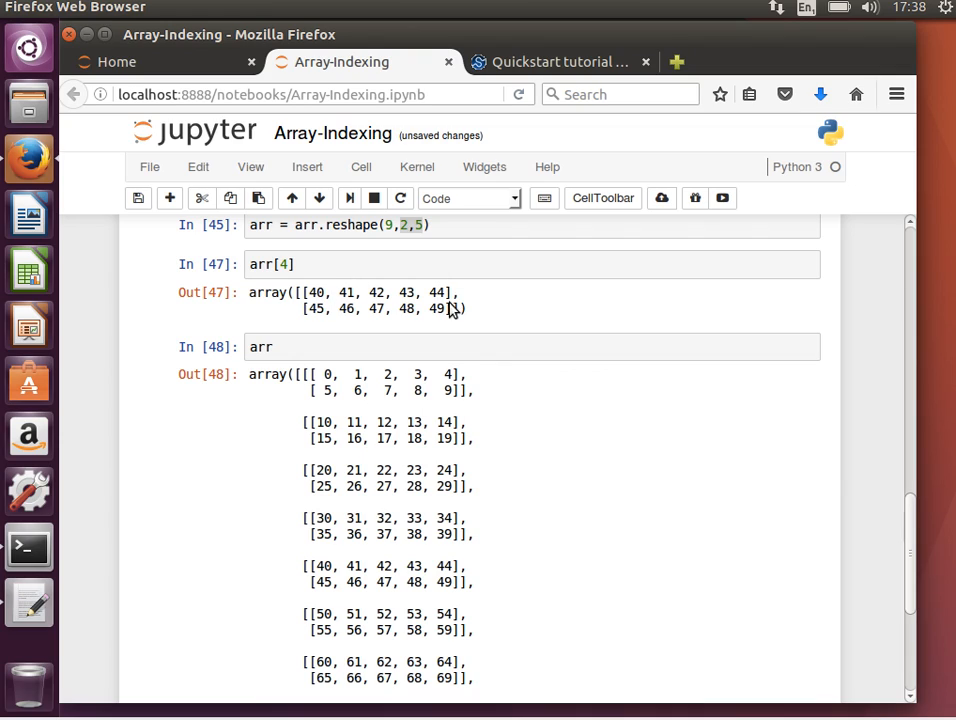
Step: Index arr[4][0] to get row 40–44, then arr[4][0][2] to return 42
text([1])
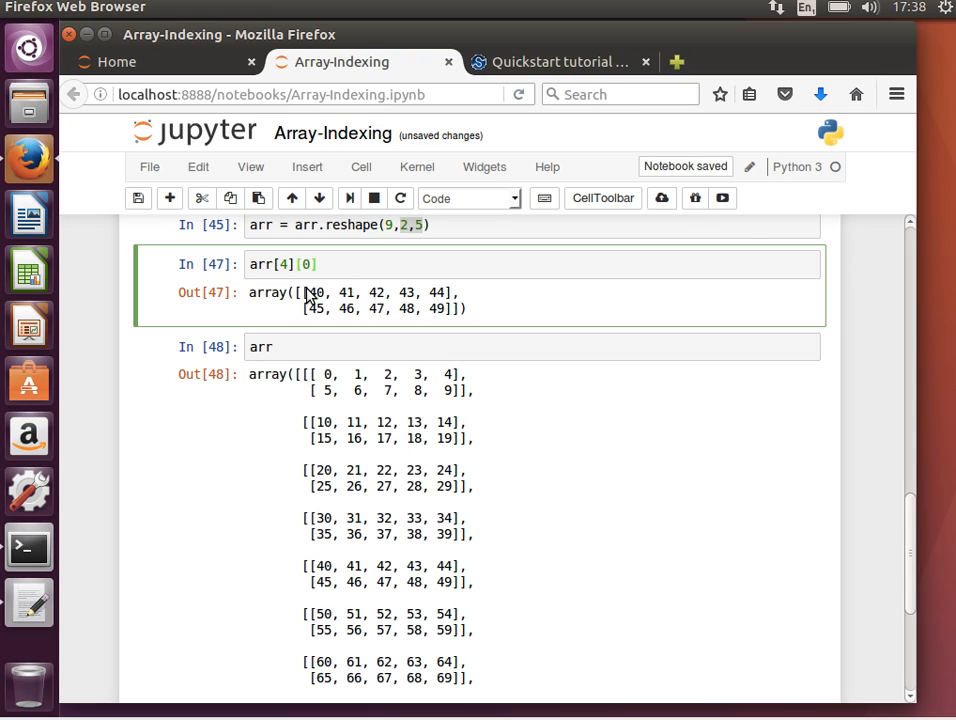
drag(305, 293, 448, 293)
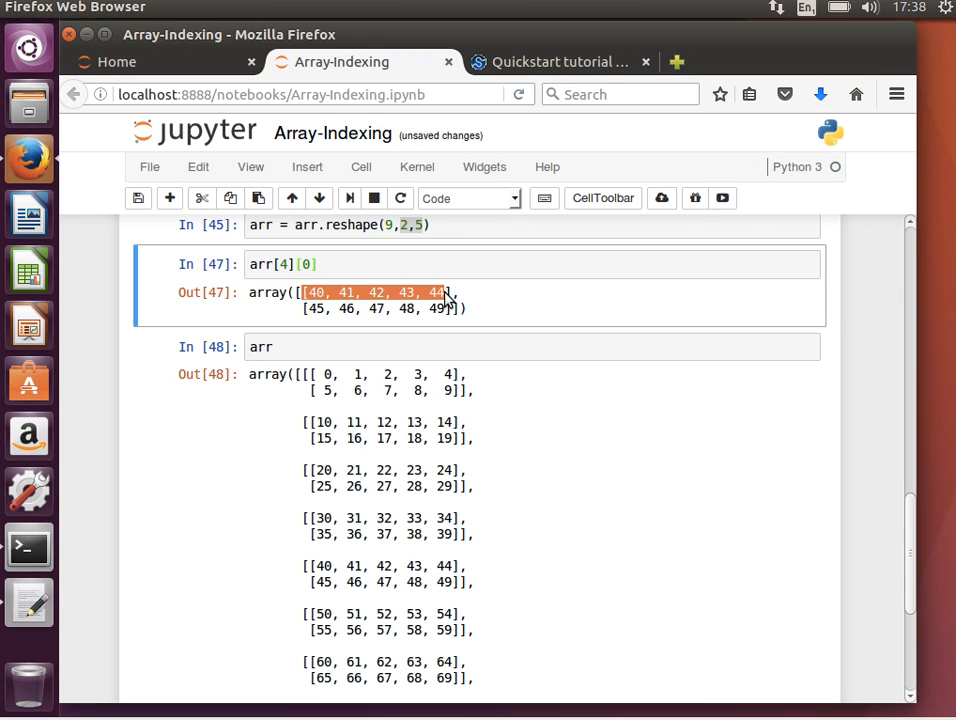
mouse_move(440, 264)
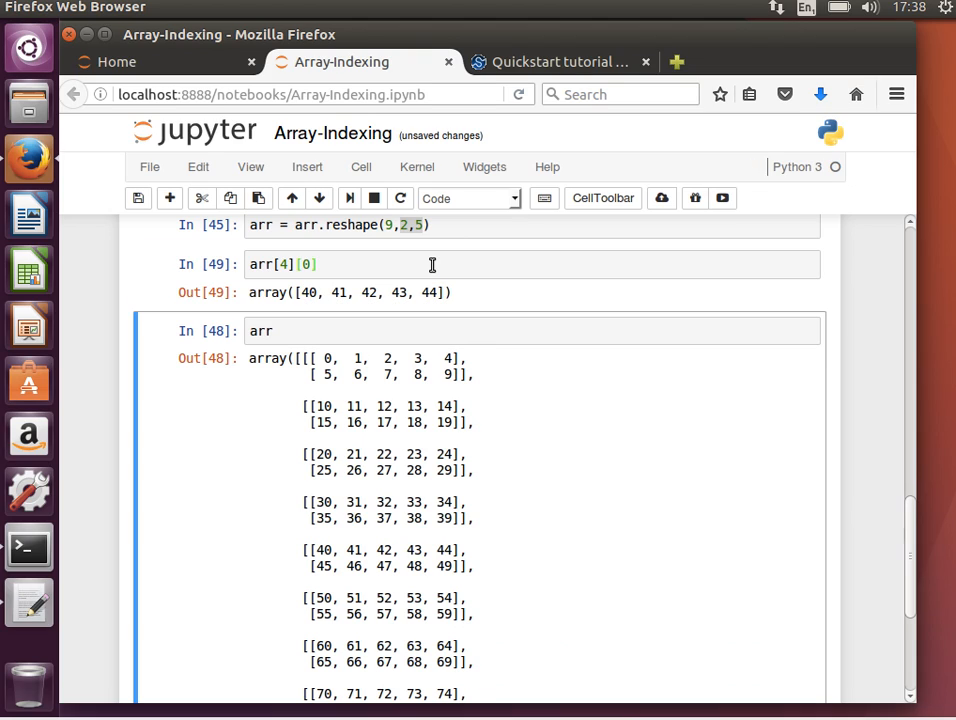
click(432, 264)
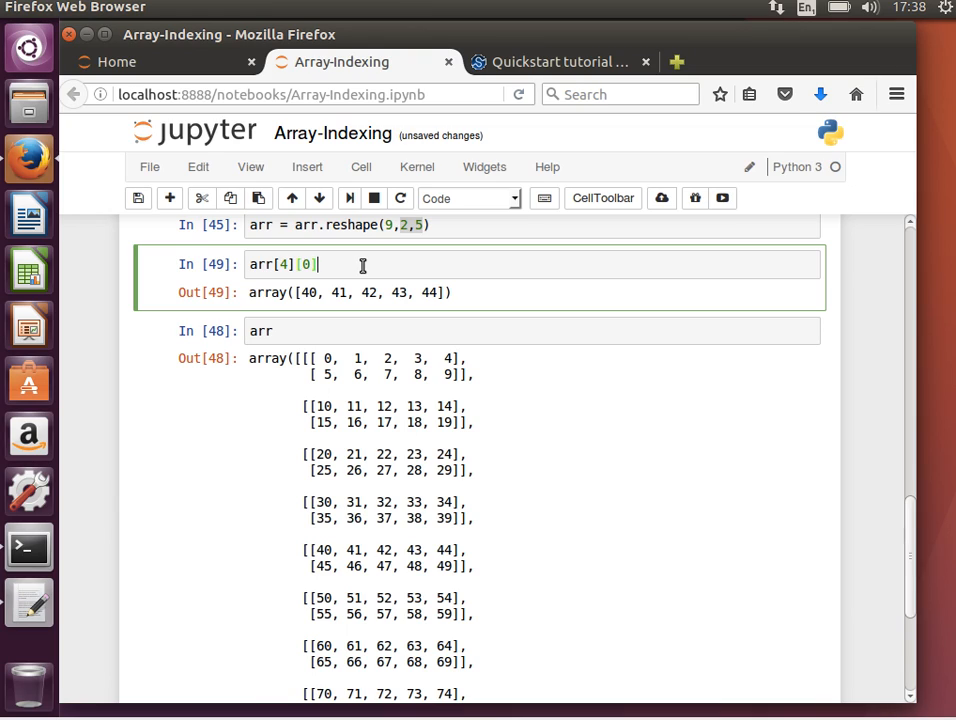
text([])
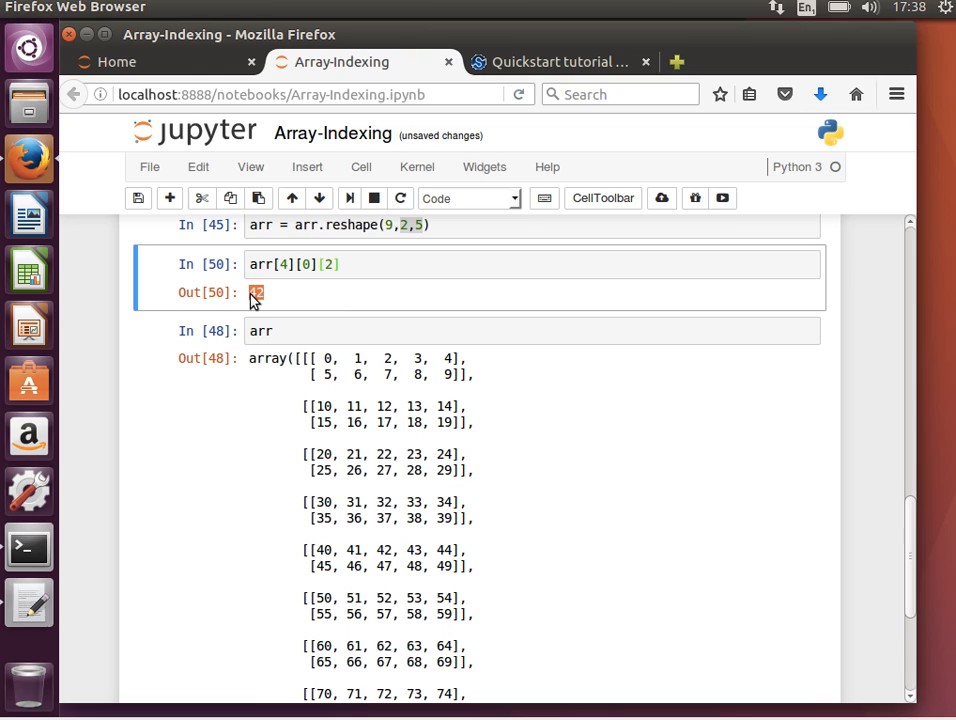
click(397, 331)
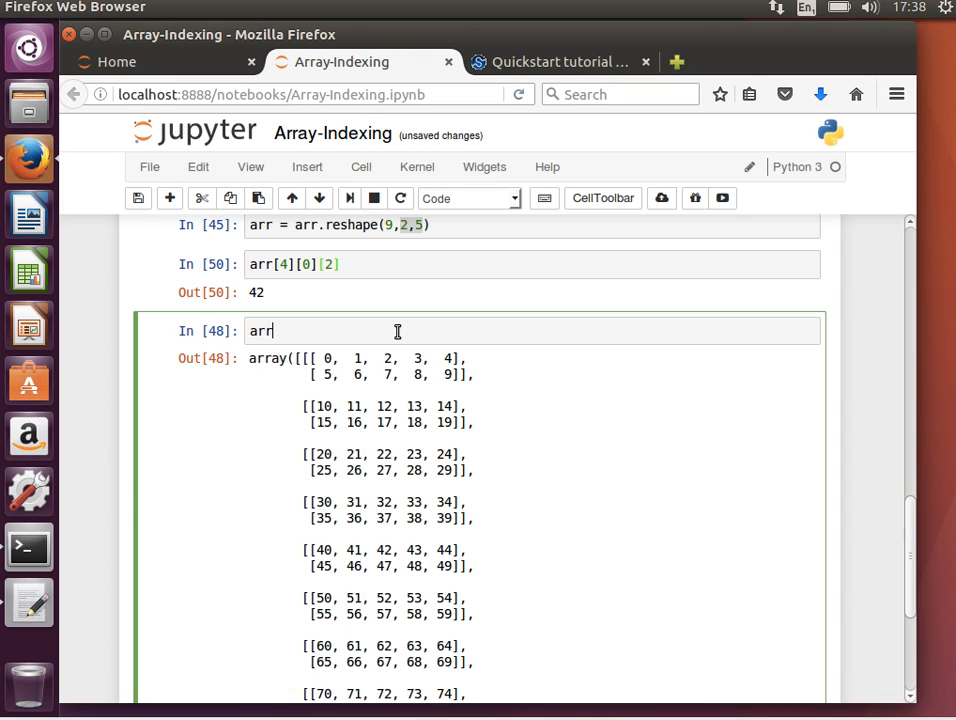
scroll(up, 3)
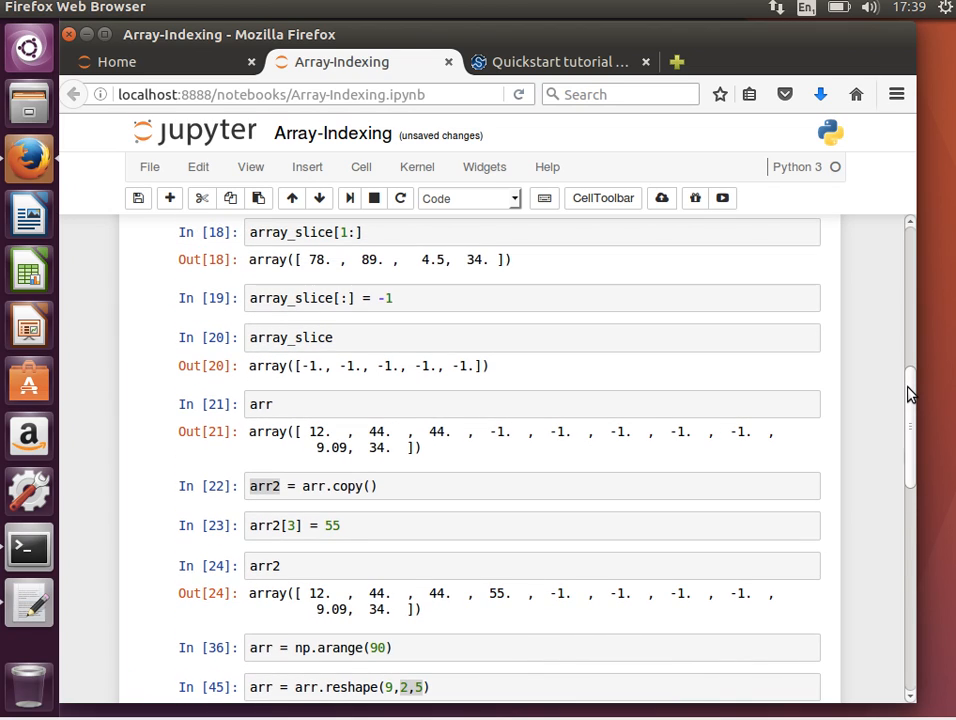
mouse_move(395, 280)
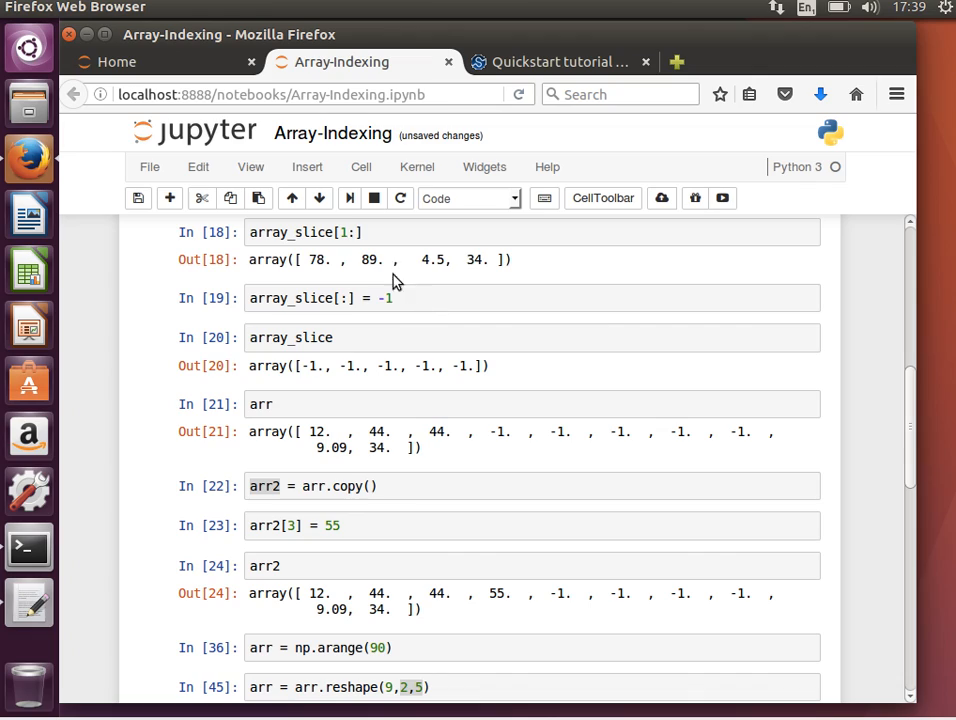
mouse_move(338, 298)
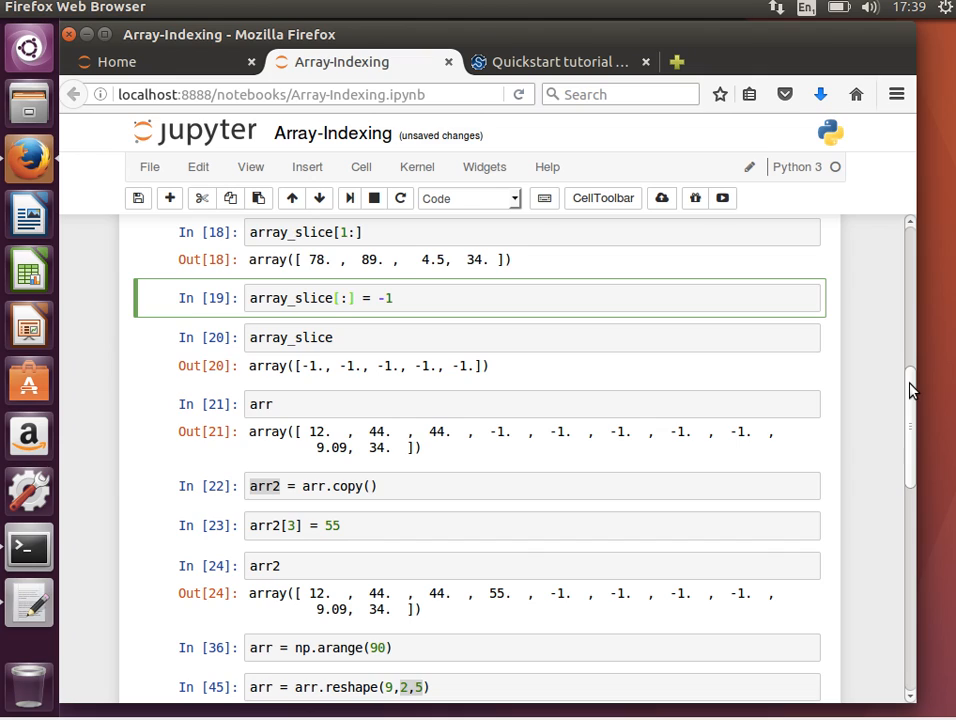
scroll(down, 3)
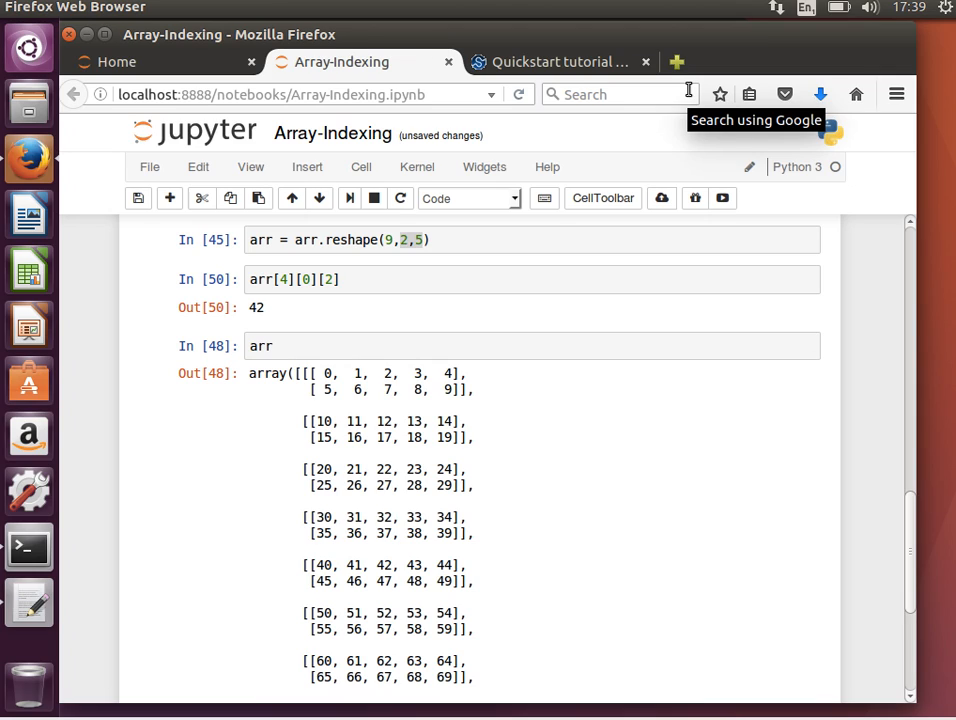
mouse_move(630, 8)
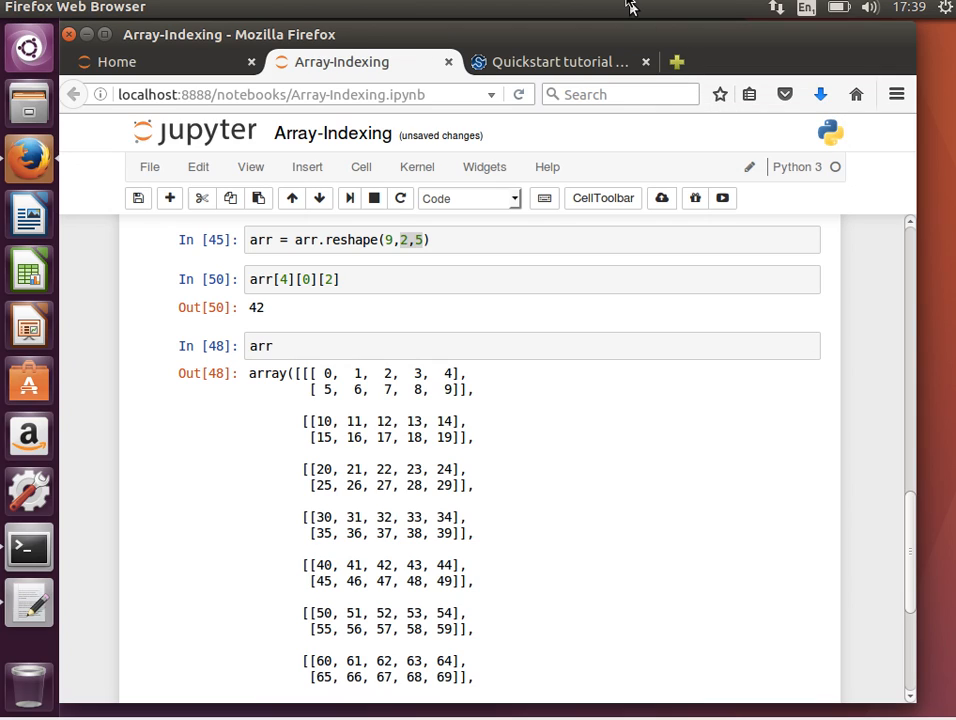